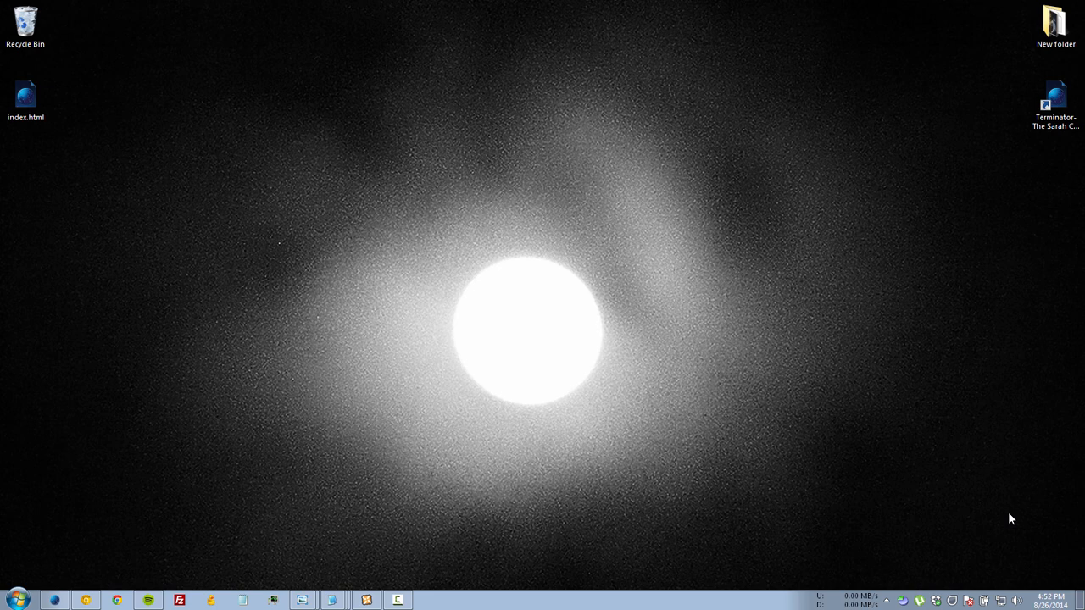
pyautogui.moveTo(26, 580)
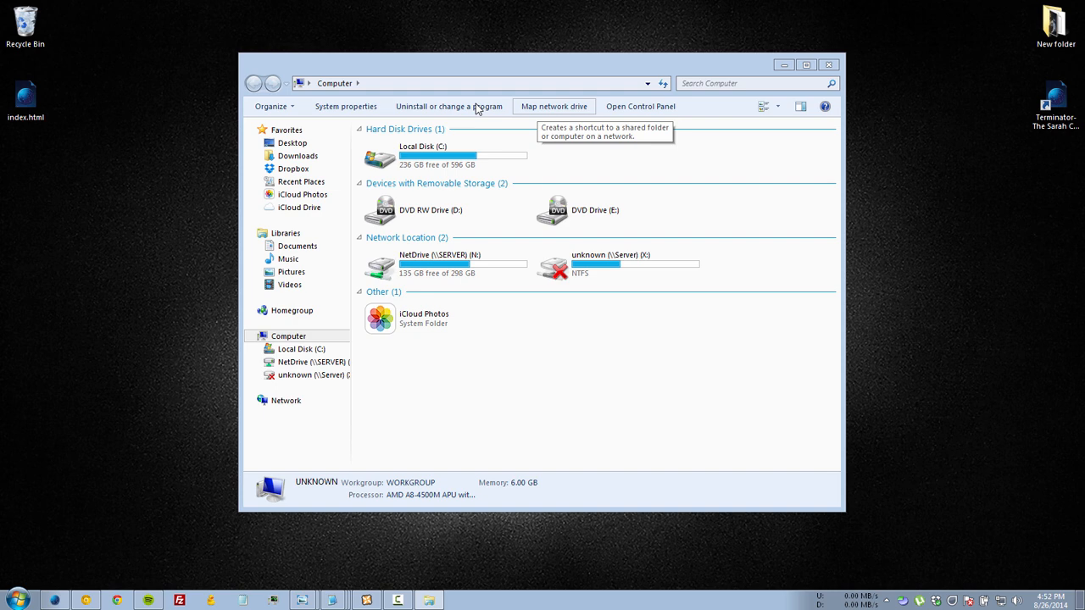
pyautogui.moveTo(503, 109)
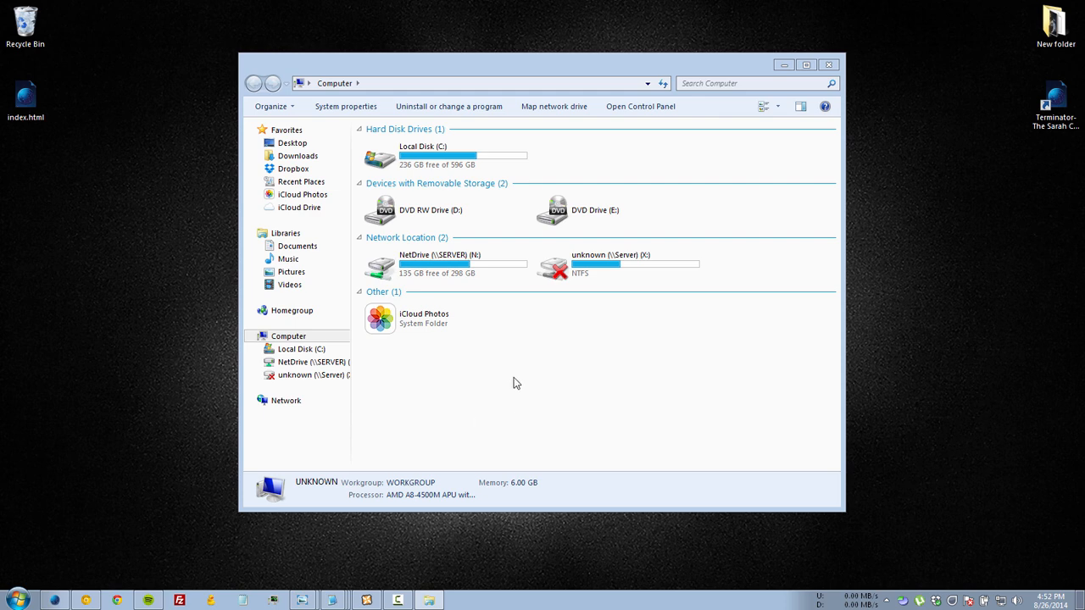
pyautogui.moveTo(582, 375)
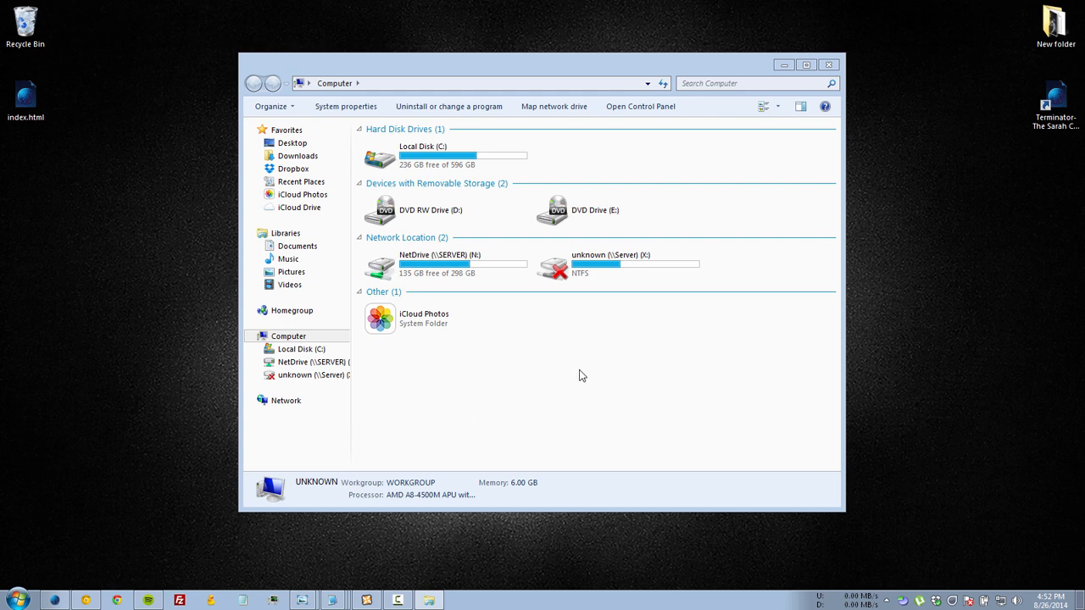
# Launch the Add a network location wizard from empty space and pass its welcome page
pyautogui.rightClick(582, 375)
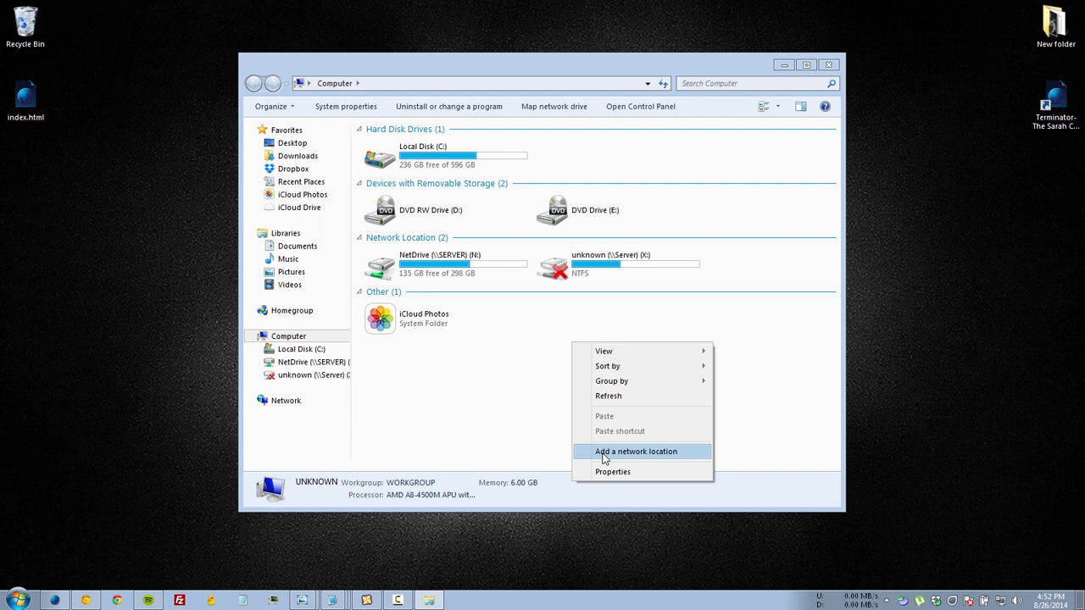
pyautogui.click(637, 451)
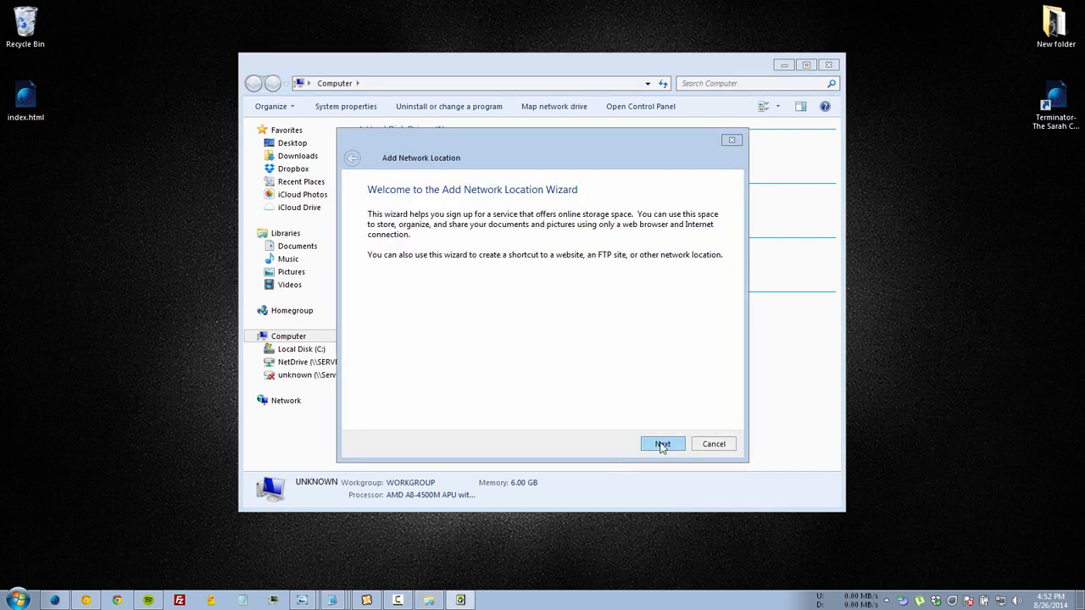
pyautogui.click(662, 443)
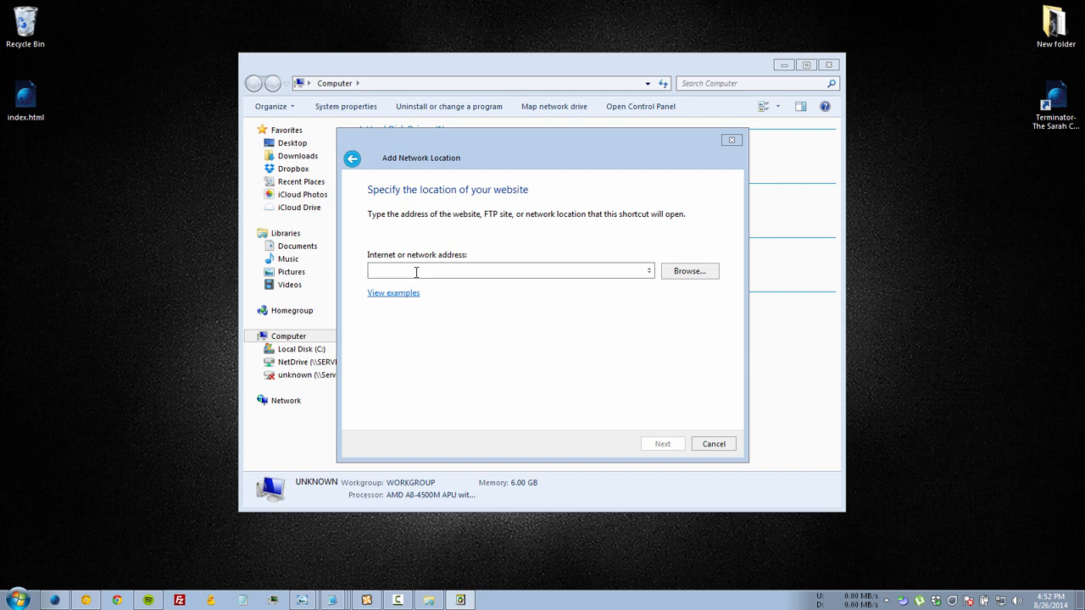
# Enter the FTP address for kelr.io and keep kelr.io as the location name
pyautogui.write('ftp://unknown@kelr.io')
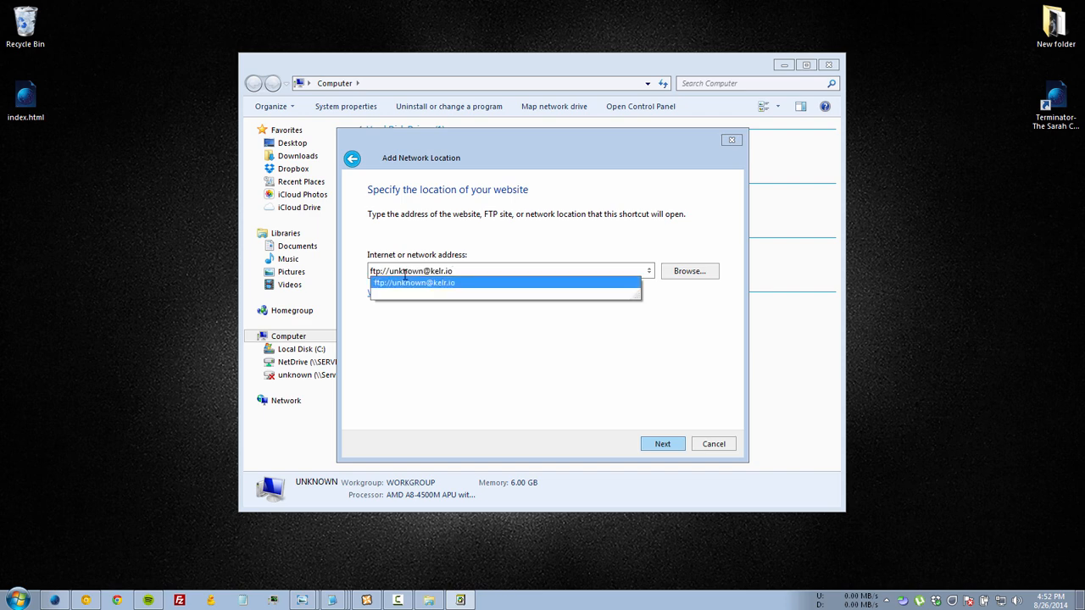
pyautogui.click(414, 282)
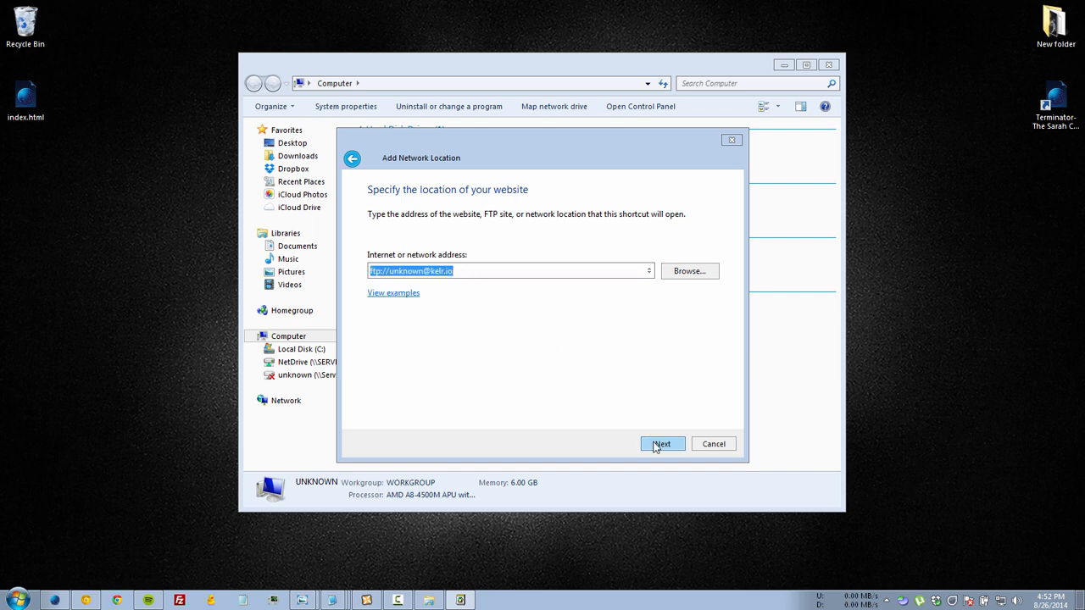
pyautogui.click(662, 443)
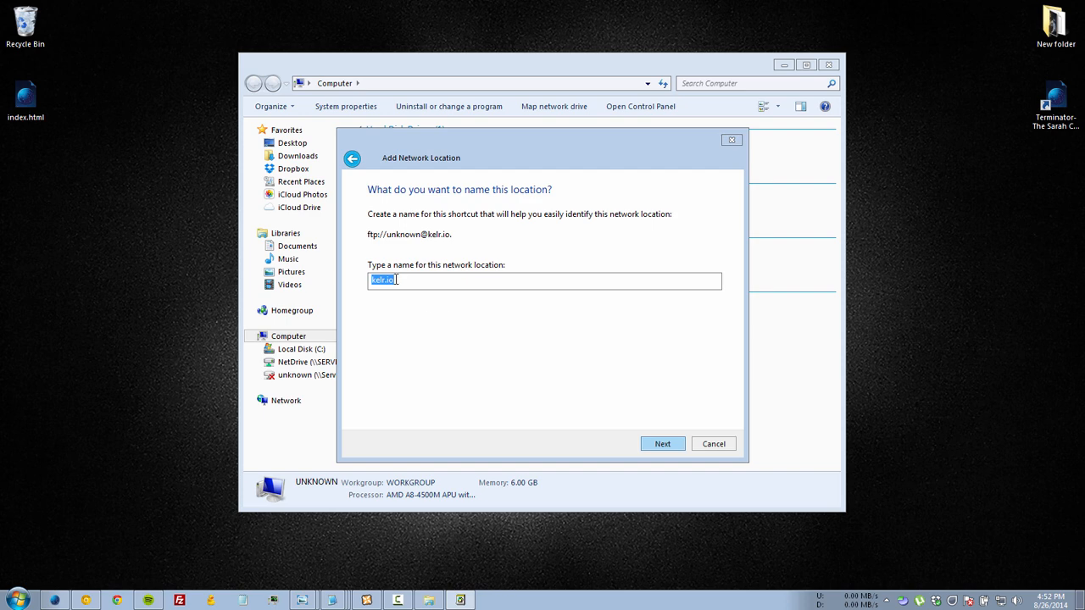
pyautogui.click(662, 444)
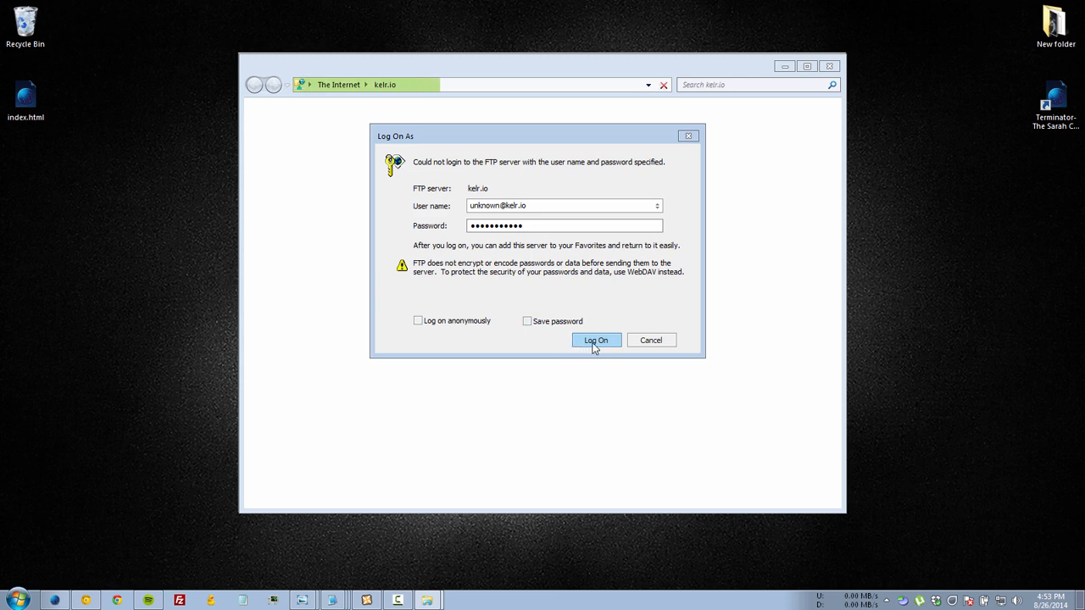
# Log on to the kelr.io FTP server with the entered credentials
pyautogui.click(595, 340)
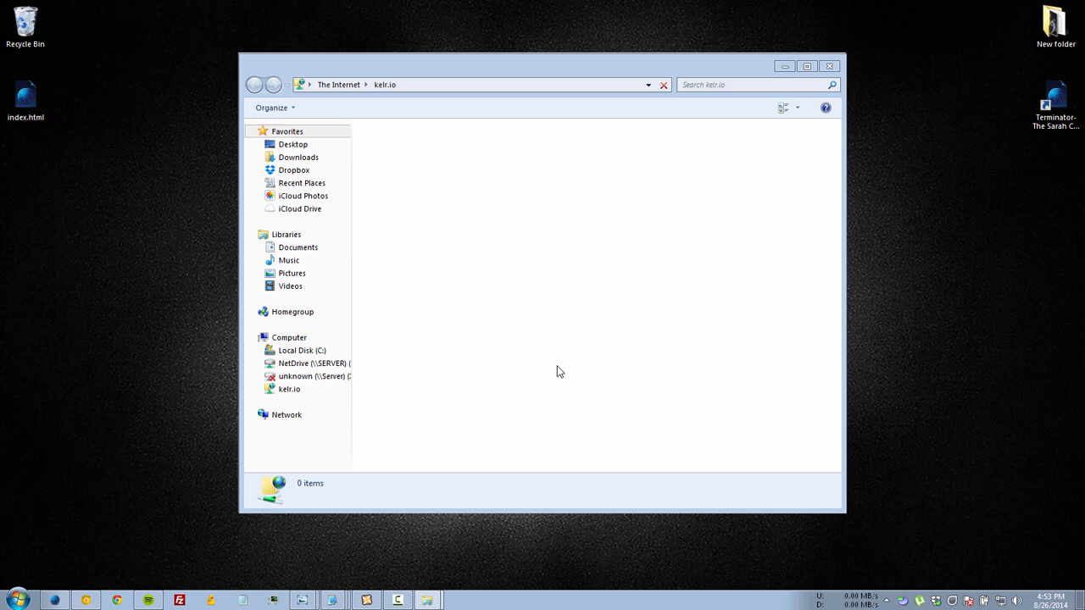
# Select the public_html folder in the kelr.io listing
pyautogui.click(591, 254)
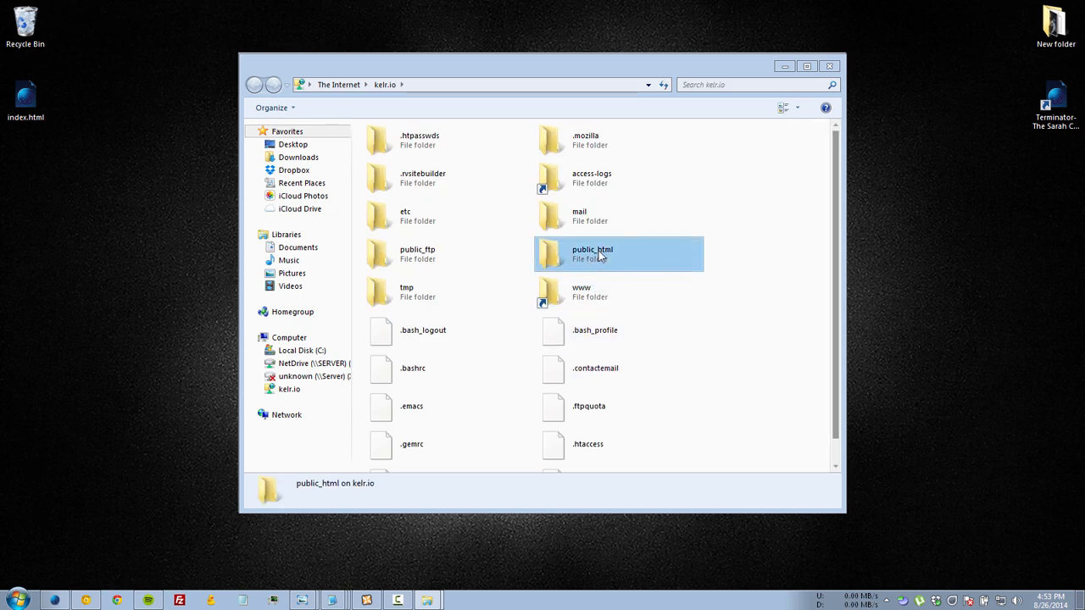
pyautogui.moveTo(597, 254)
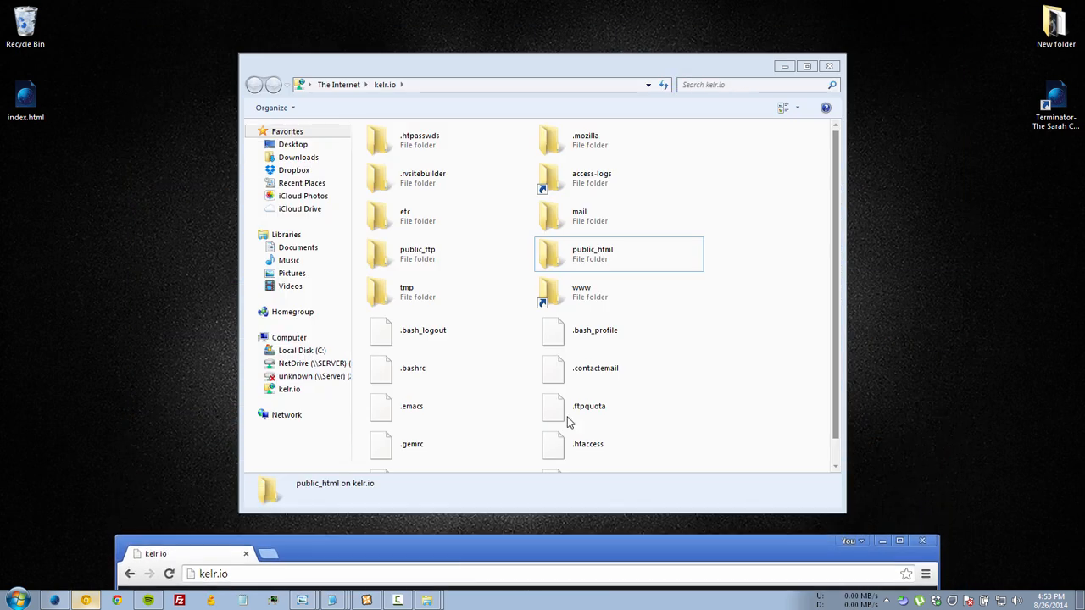
# Drag index.html from the desktop into kelr.io's public_html folder
pyautogui.doubleClick(619, 253)
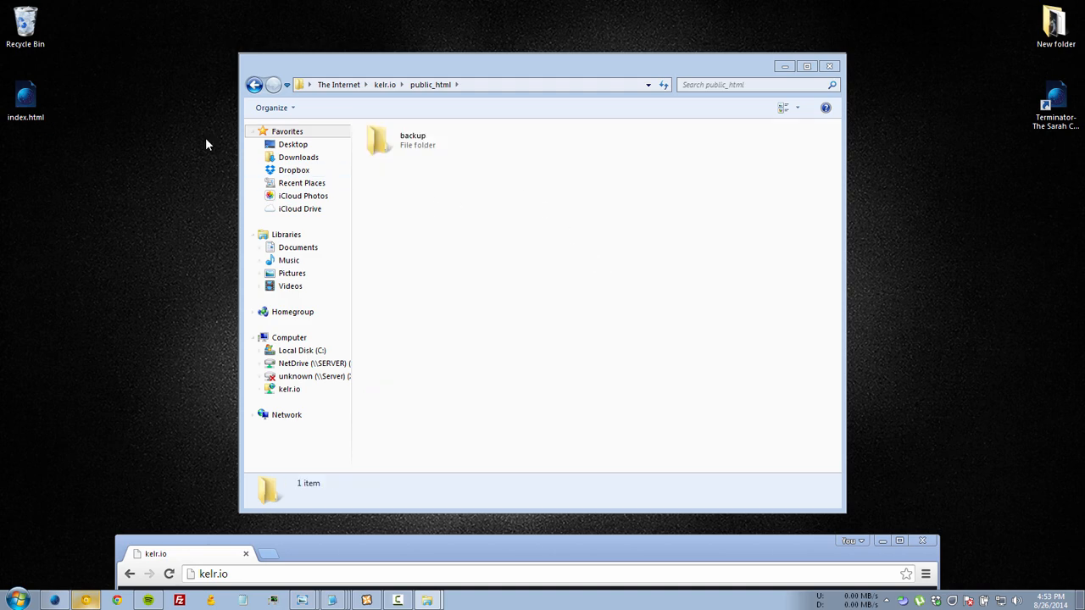
pyautogui.click(25, 98)
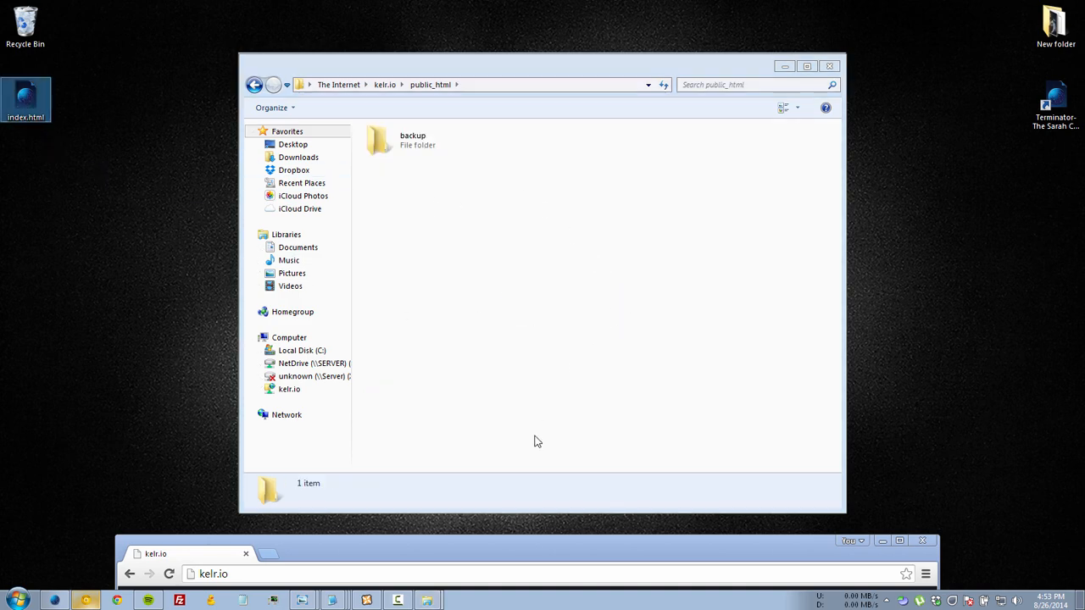
pyautogui.click(156, 553)
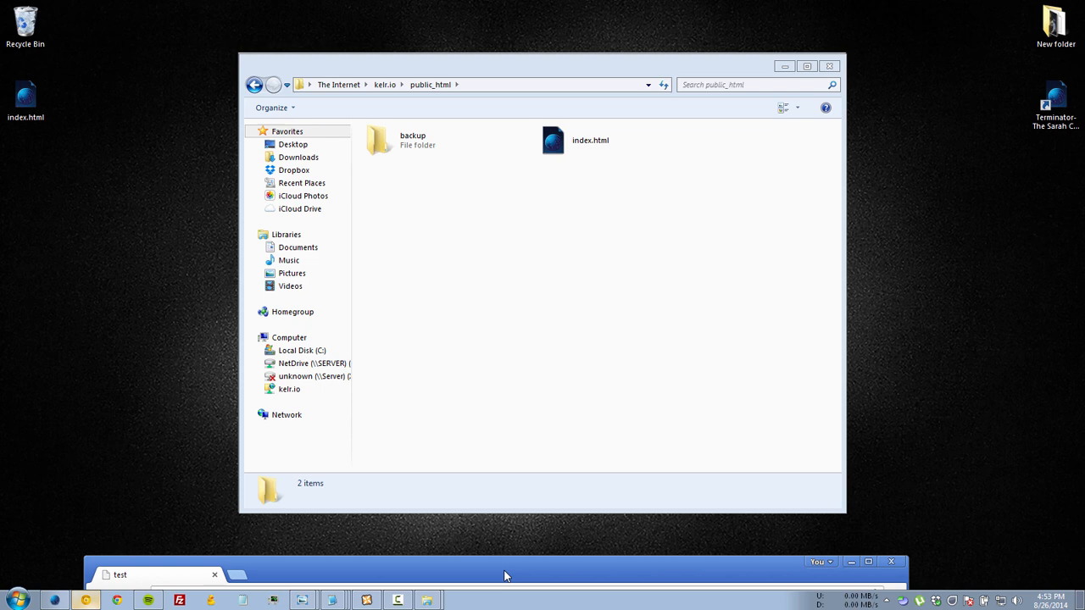
pyautogui.moveTo(513, 564)
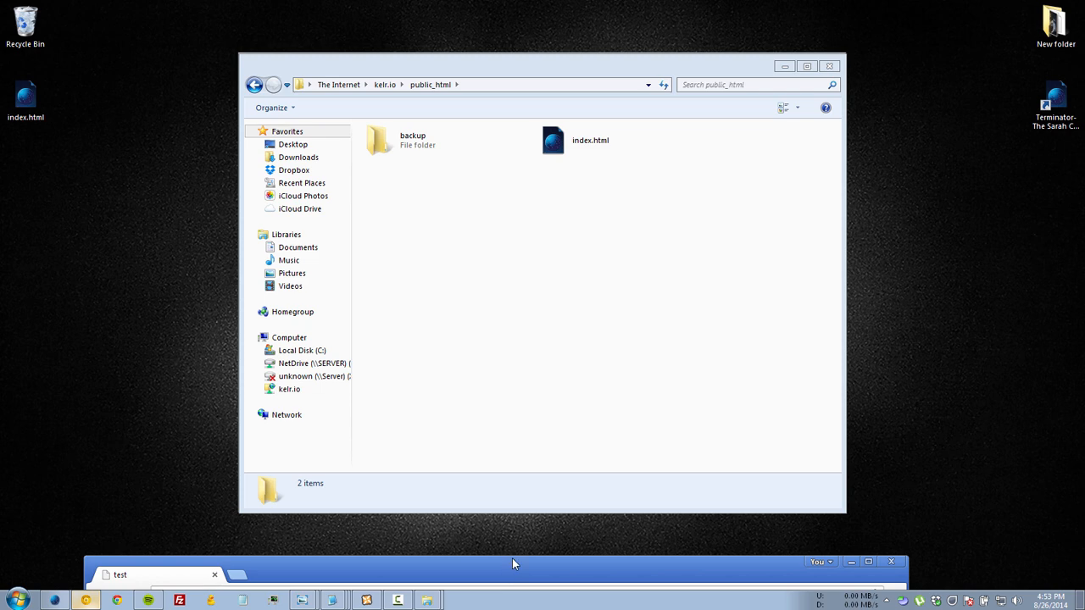